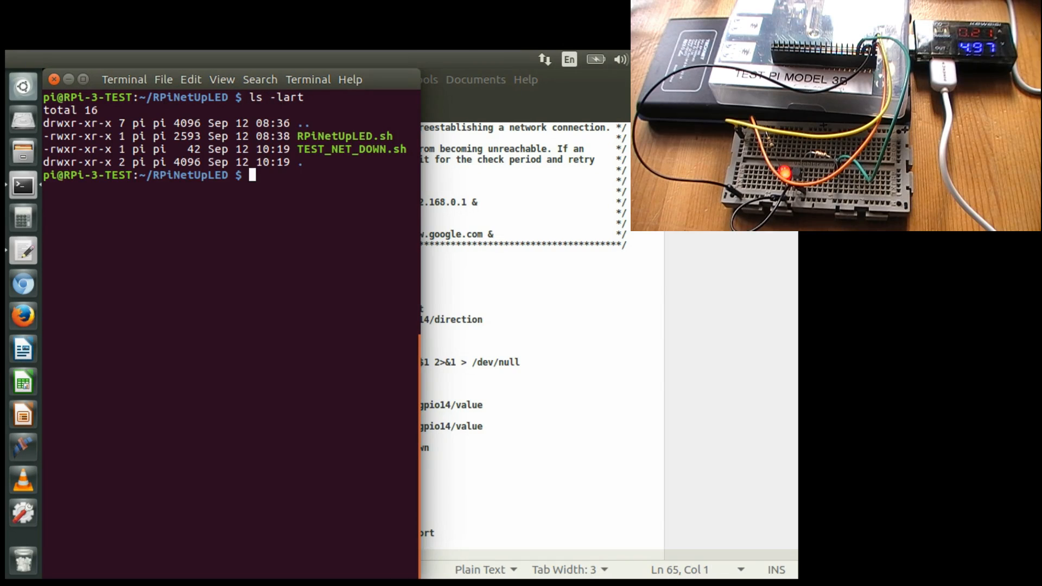
# Print TEST_NET_DOWN.sh with cat, revealing the script that takes wlan0 down.
pyautogui.write('cat')
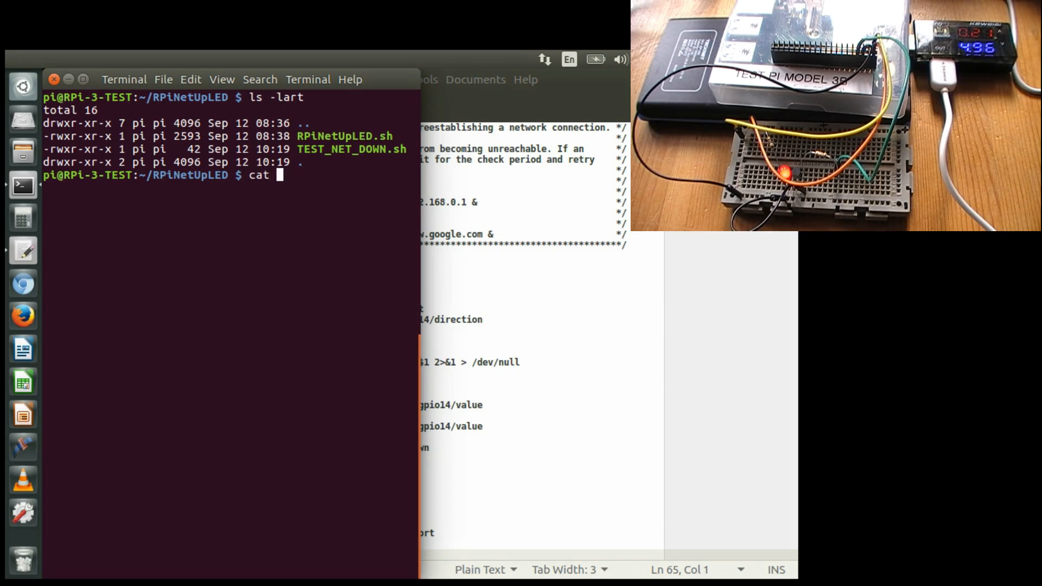
pyautogui.write('TEST_NET_DOWN.sh')
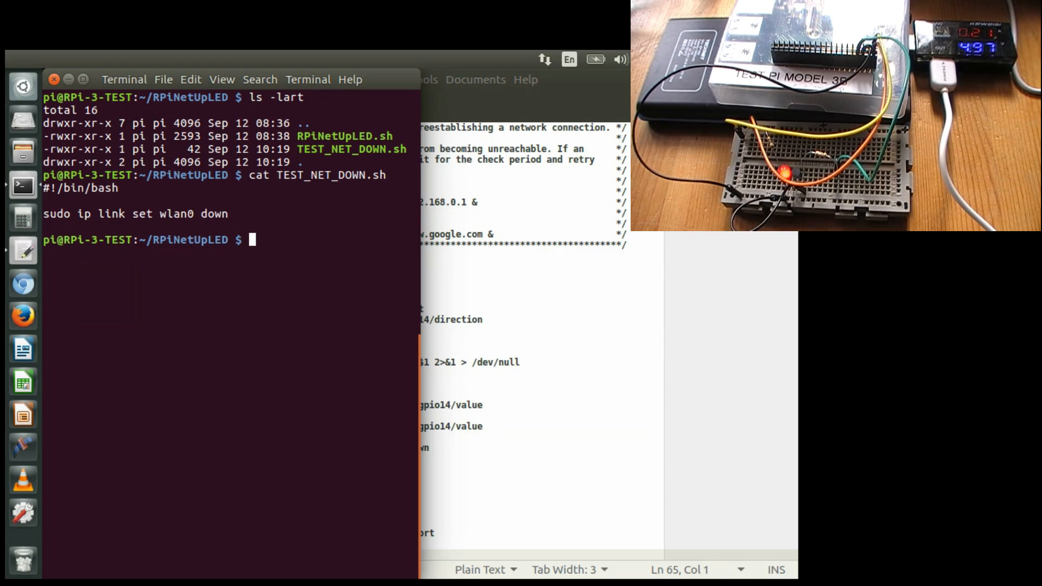
# Execute ./TEST_NET_DOWN.sh; sudo reports it cannot resolve host RPi-3-TEST.
pyautogui.write('./')
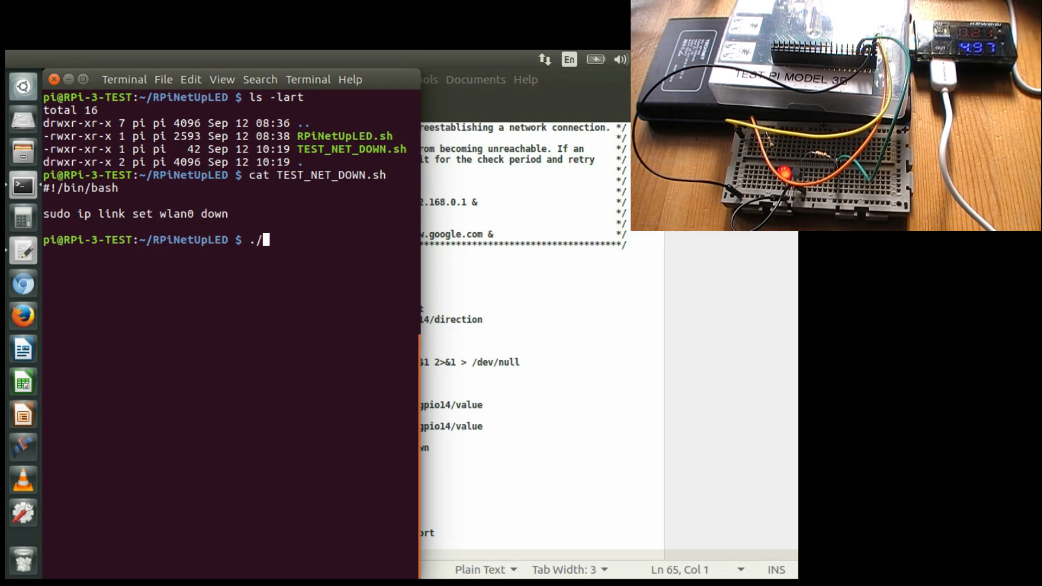
pyautogui.write('TEST_NET_DOWN.sh')
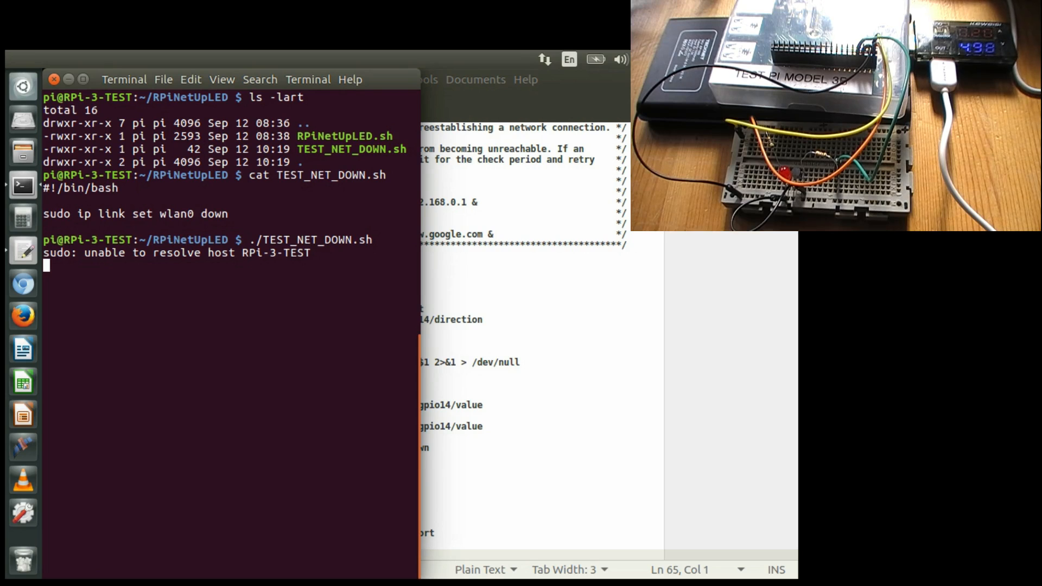
# Cancel the pending command line with Ctrl+C before switching to RPiNetUpLED.sh in gedit.
pyautogui.press('Return')
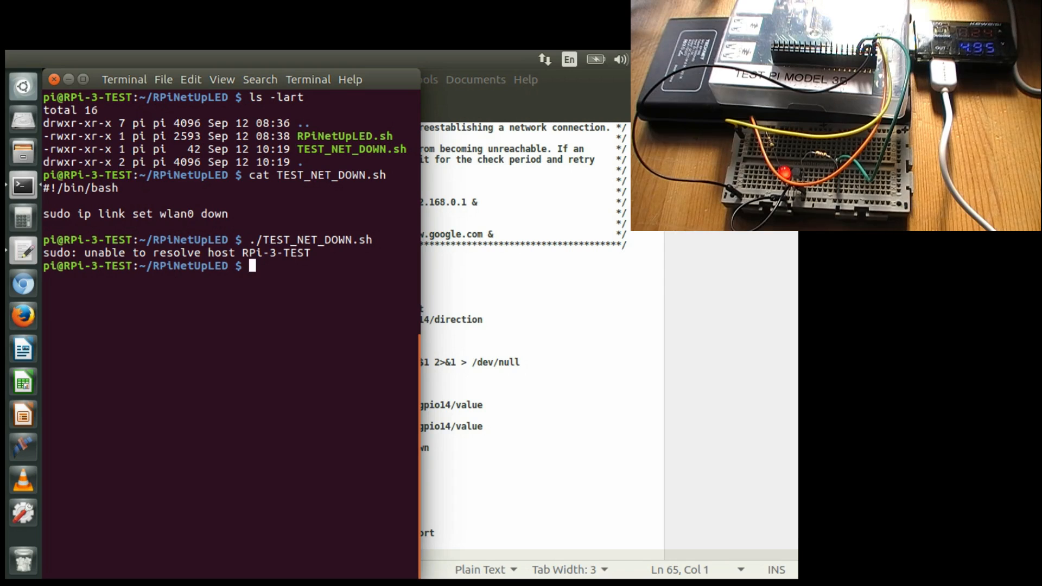
pyautogui.press('ctrl+c')
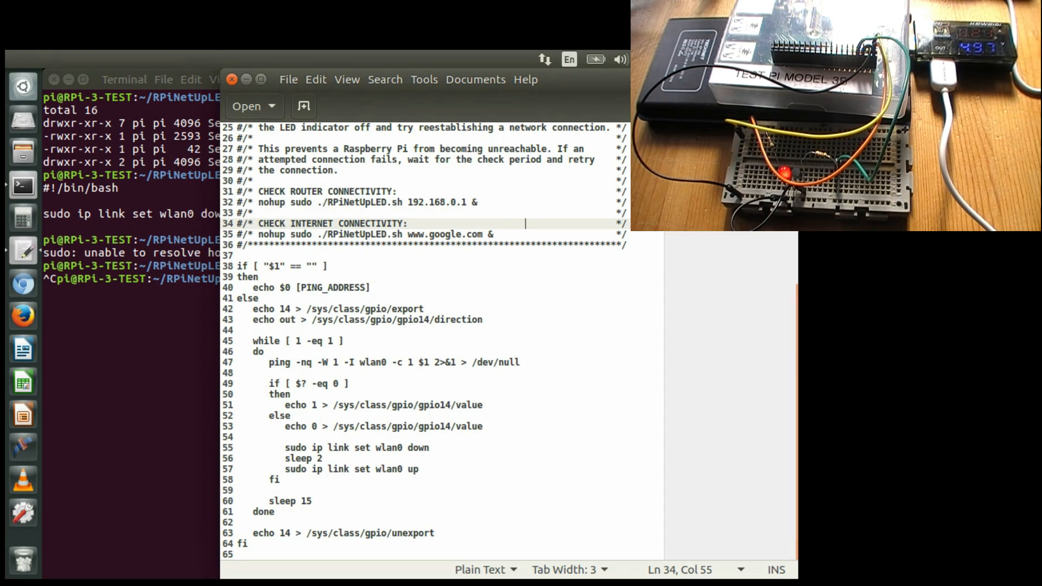
pyautogui.moveTo(253, 309); pyautogui.dragTo(482, 319)
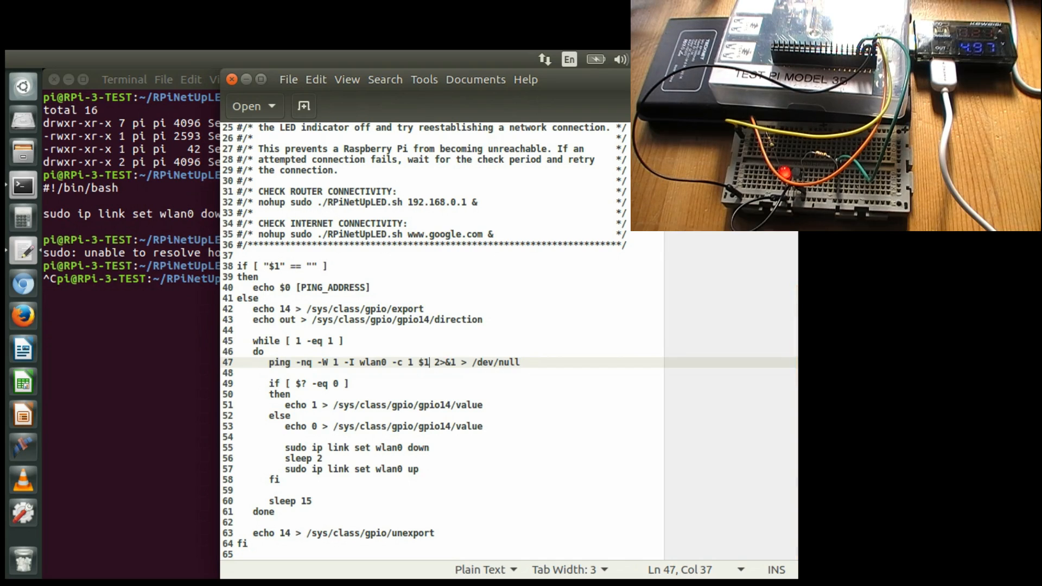
pyautogui.doubleClick(422, 362)
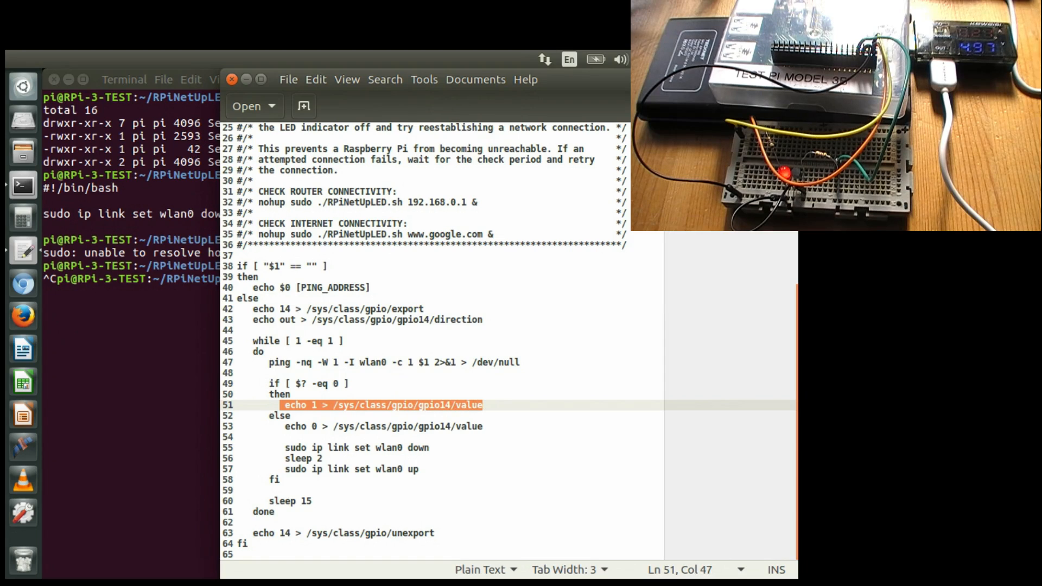
pyautogui.click(382, 425)
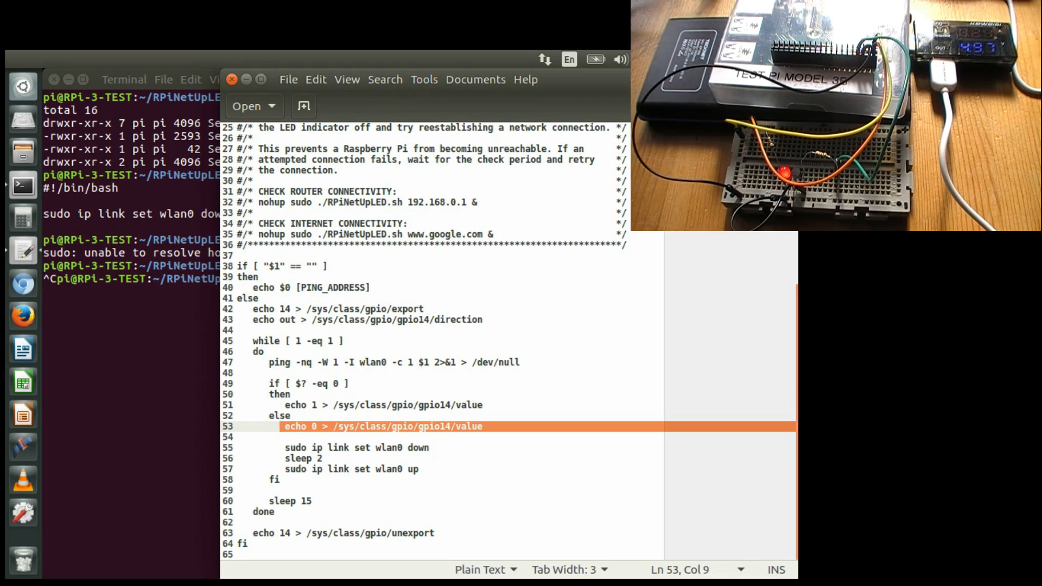